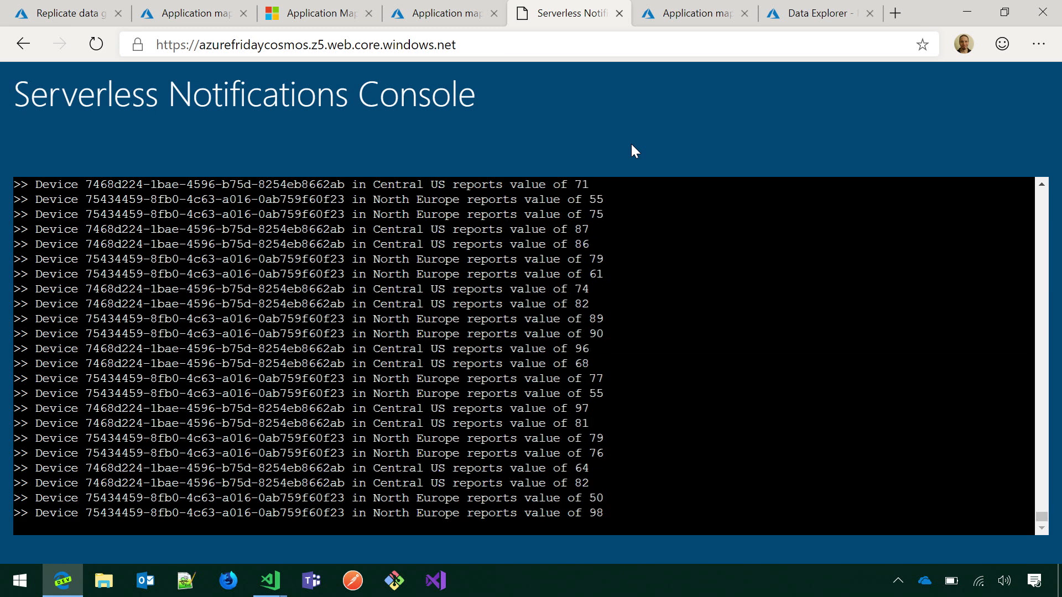
Switch to the Data Explorer tab to view the events container documents.
{"action": "left_click", "coordinate": [817, 12]}
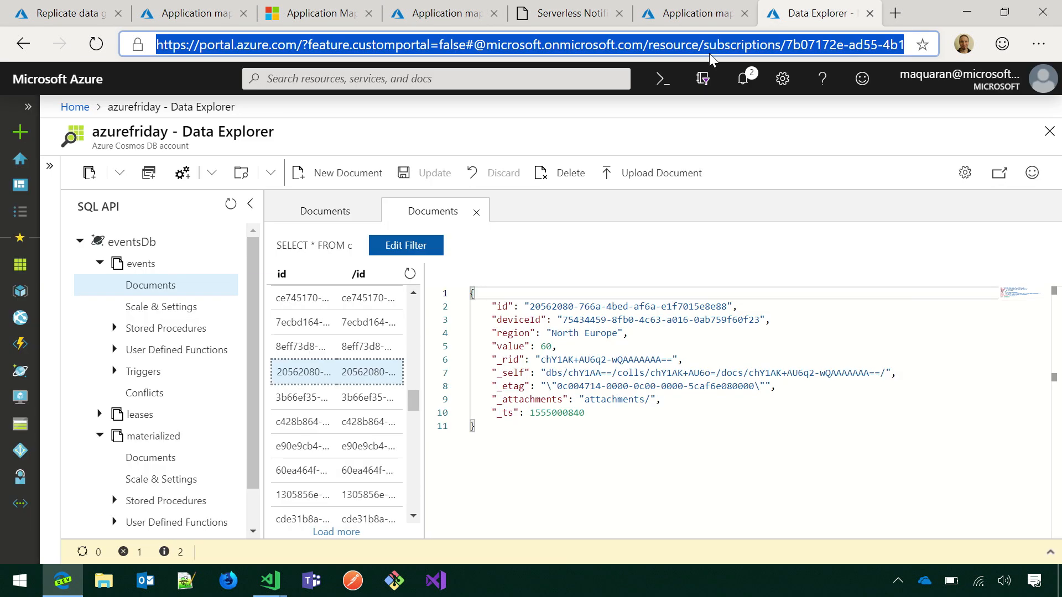
{"action": "mouse_move", "coordinate": [152, 435]}
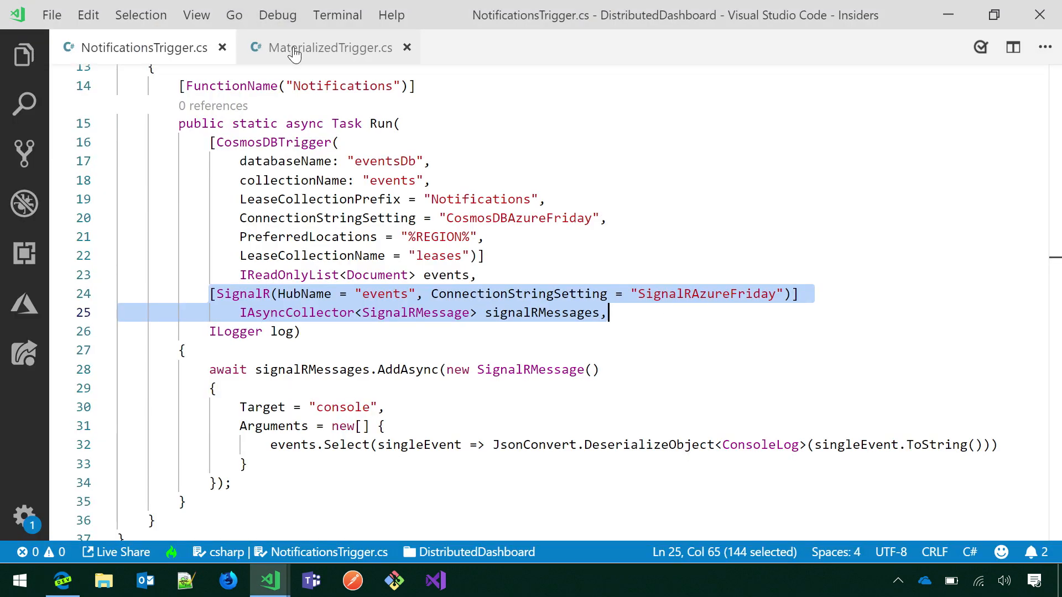
Review MaterializedTrigger.cs: the materialized container output, change-feed trigger settings and foreach loop.
{"action": "left_click", "coordinate": [330, 47]}
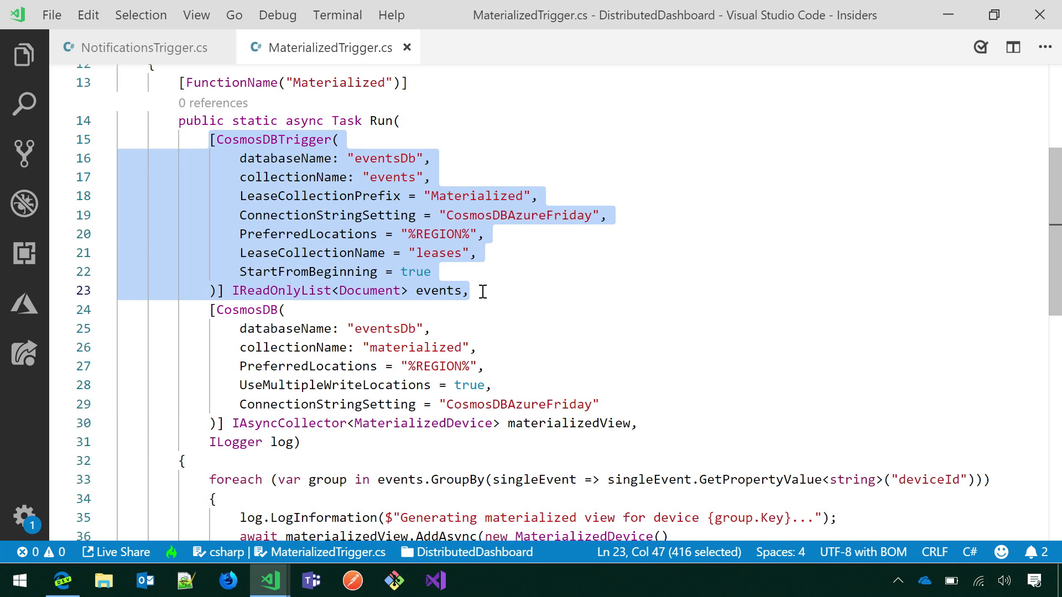
{"action": "left_click", "coordinate": [208, 311]}
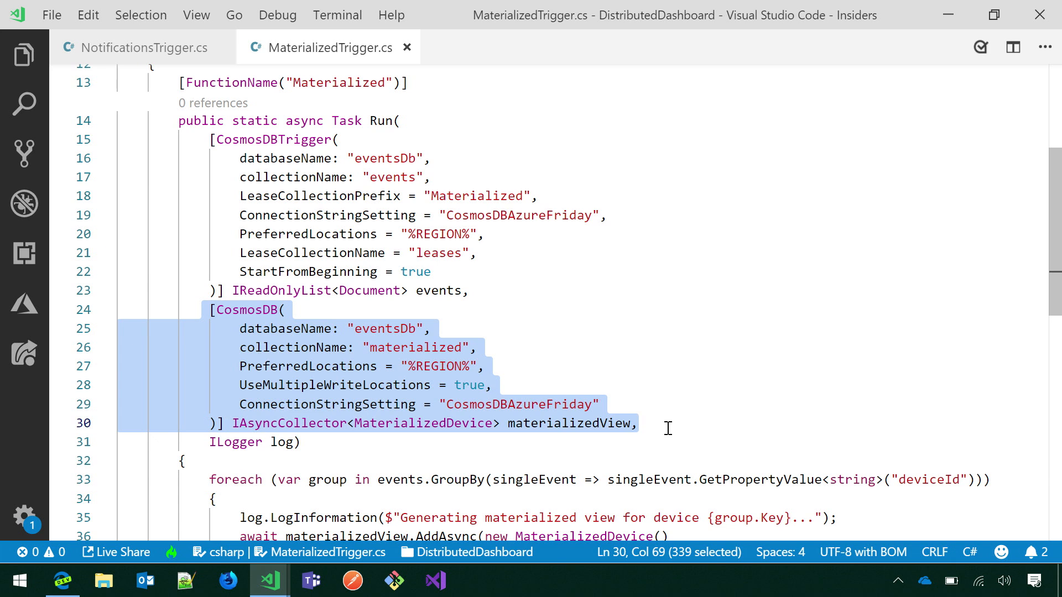
{"action": "scroll", "scroll_direction": "up", "scroll_amount": 3}
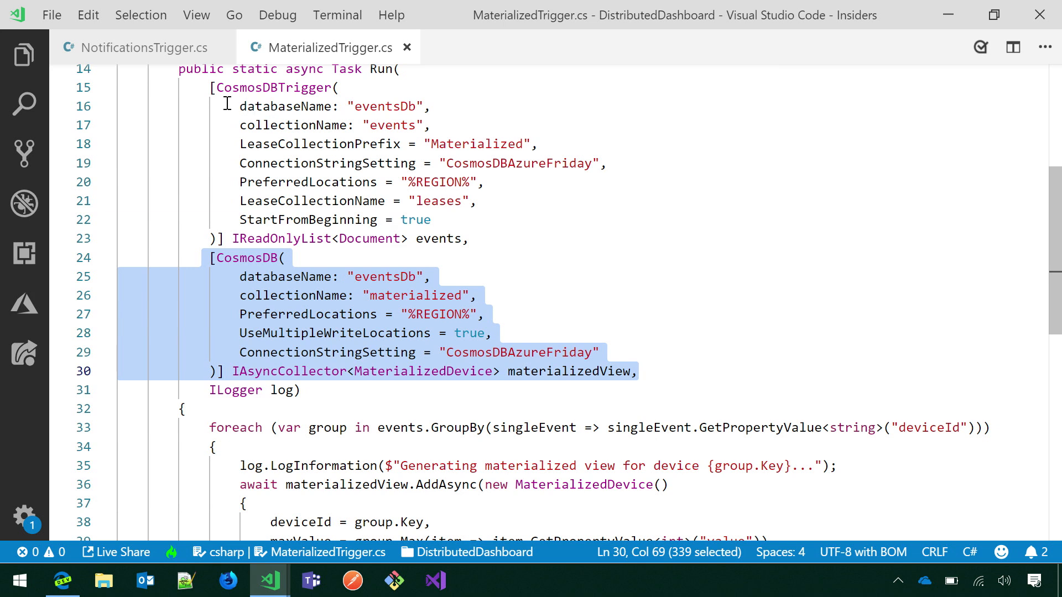
{"action": "left_click", "coordinate": [417, 200]}
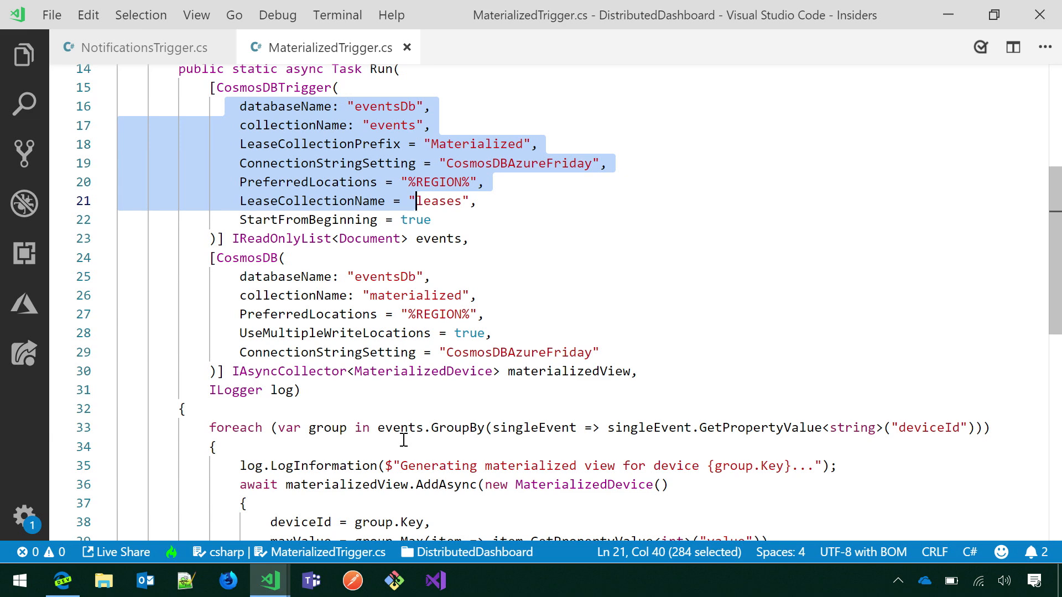
{"action": "scroll", "scroll_direction": "down", "scroll_amount": 3}
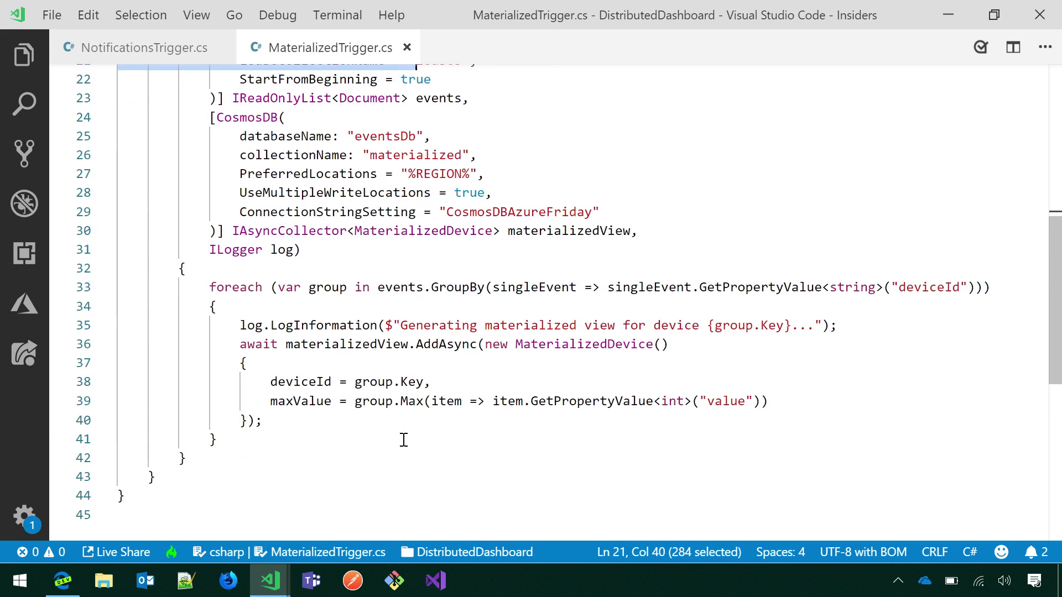